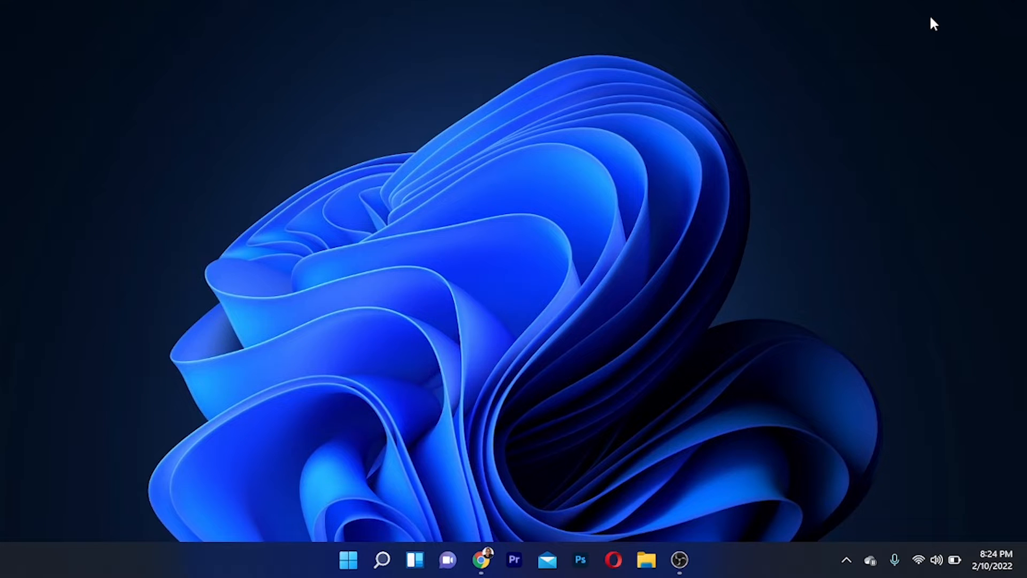
pyautogui.moveTo(475, 542)
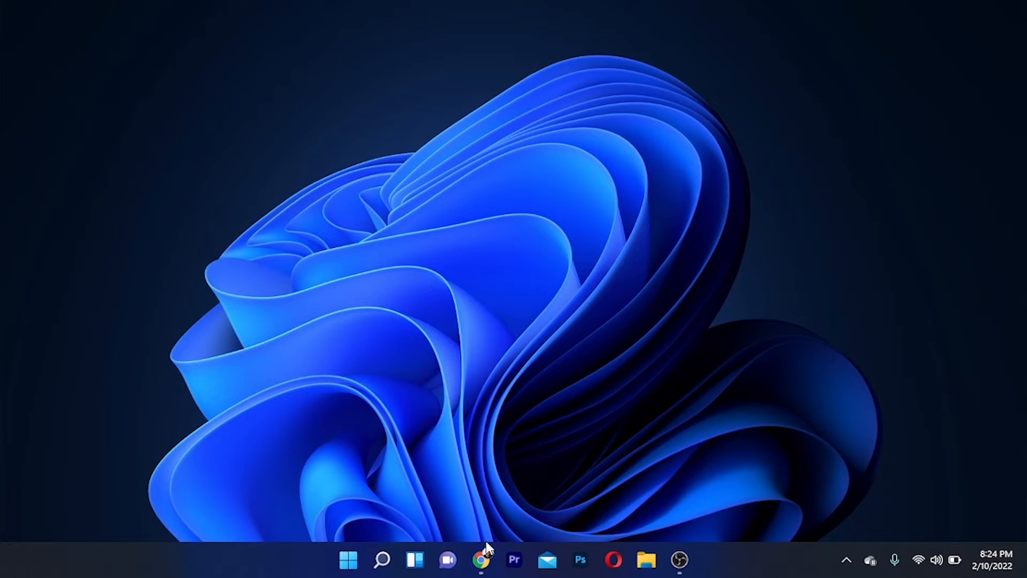
# Launch Google Chrome from the taskbar to the Leawo Blu-ray Ripper user guide page
pyautogui.click(481, 559)
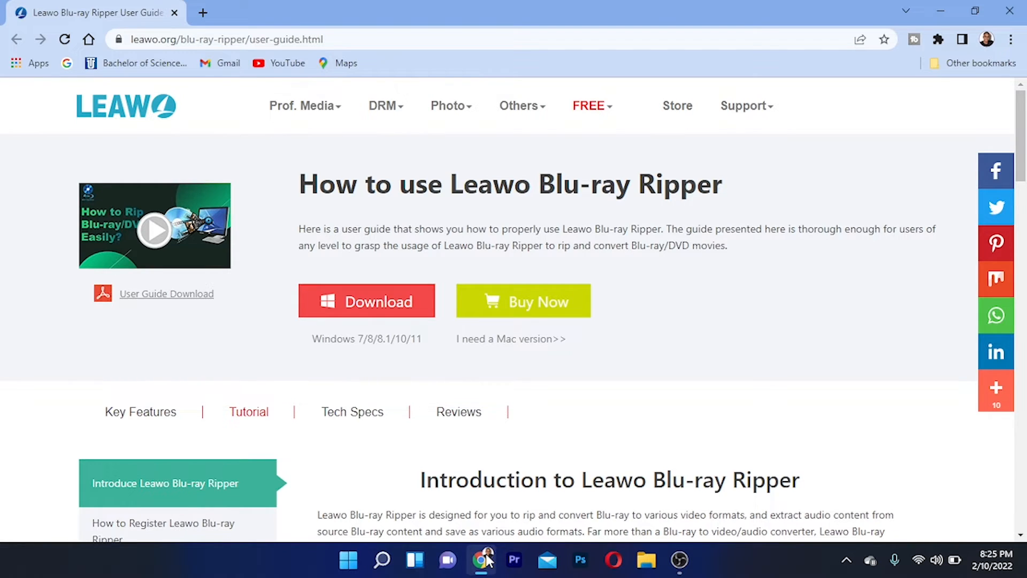
pyautogui.moveTo(336, 364)
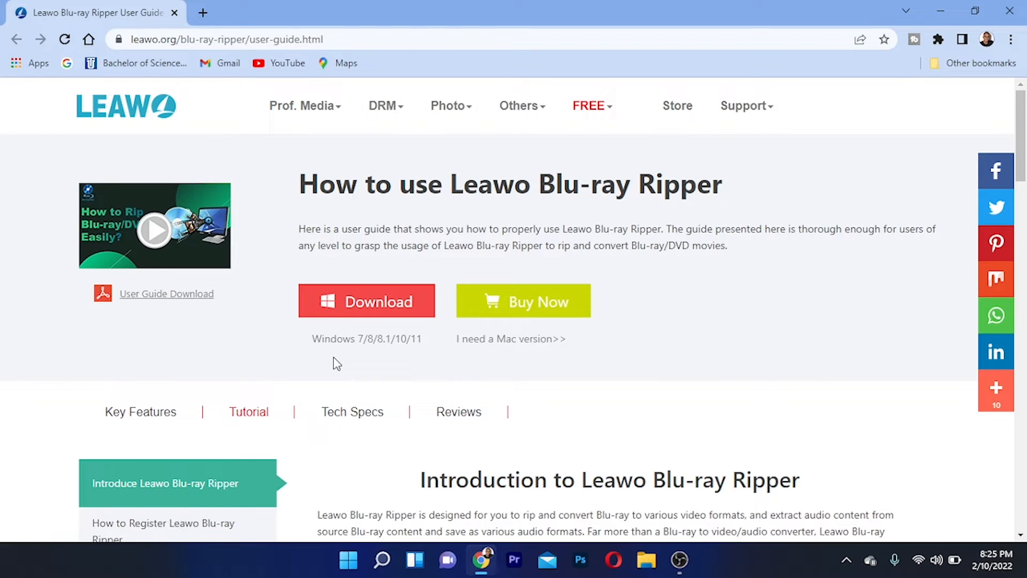
pyautogui.moveTo(355, 308)
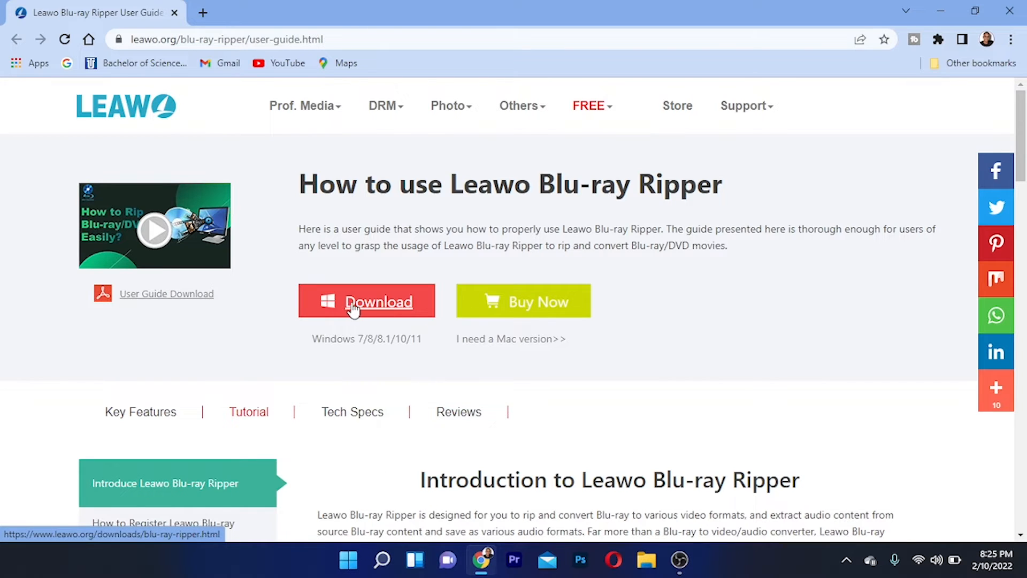
pyautogui.moveTo(383, 319)
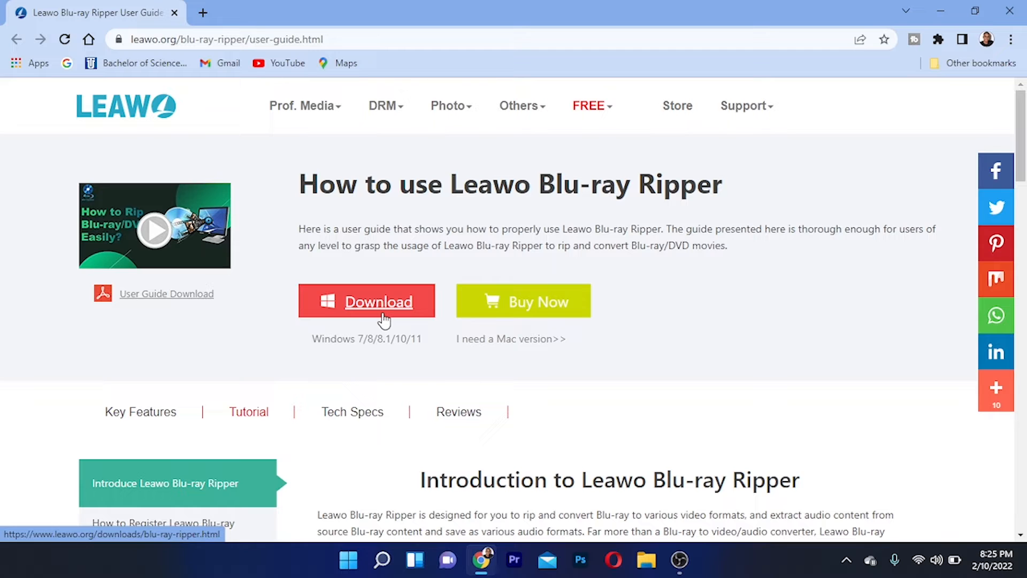
# Start the Windows download of Leawo Blu-ray Ripper and scroll the thank-you page
pyautogui.click(367, 301)
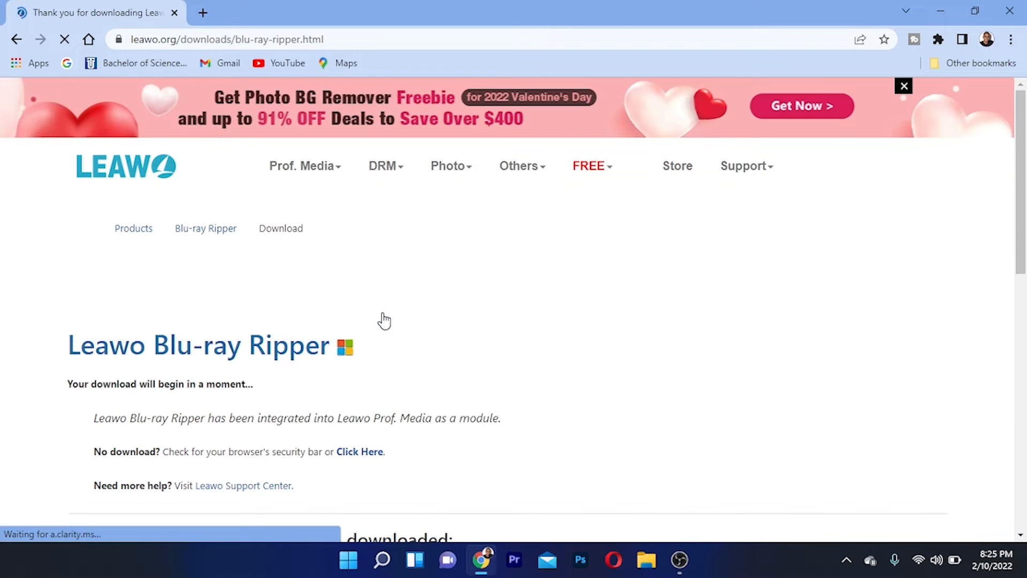
pyautogui.scroll(-3)
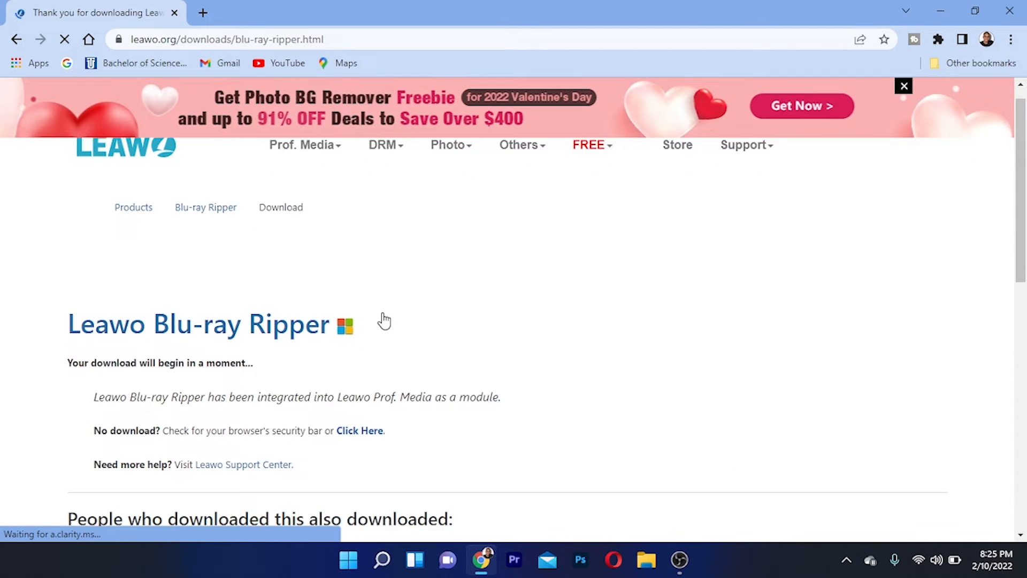
pyautogui.scroll(-3)
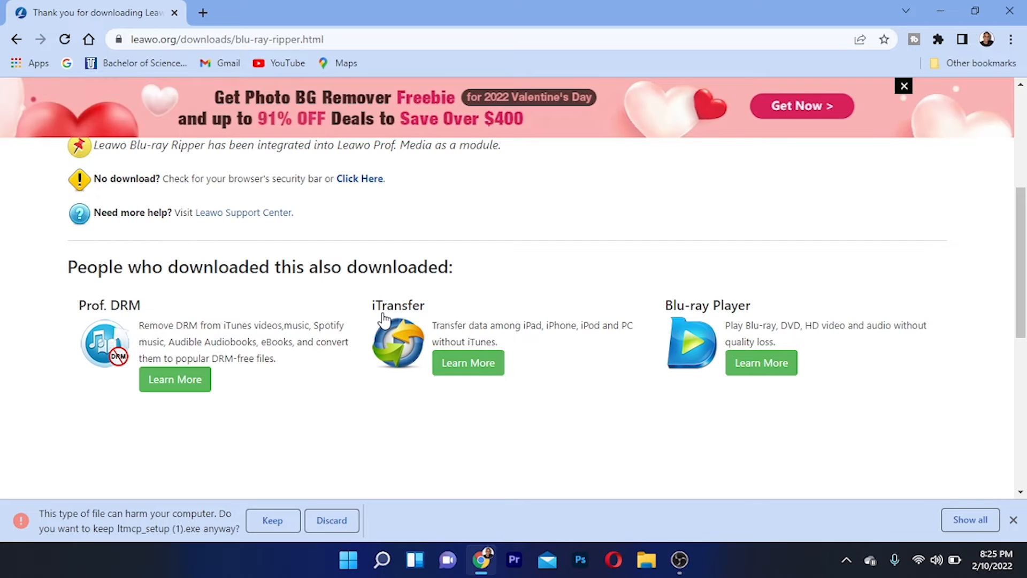
# Keep the flagged ltmcp_setup (1).exe installer download
pyautogui.click(273, 521)
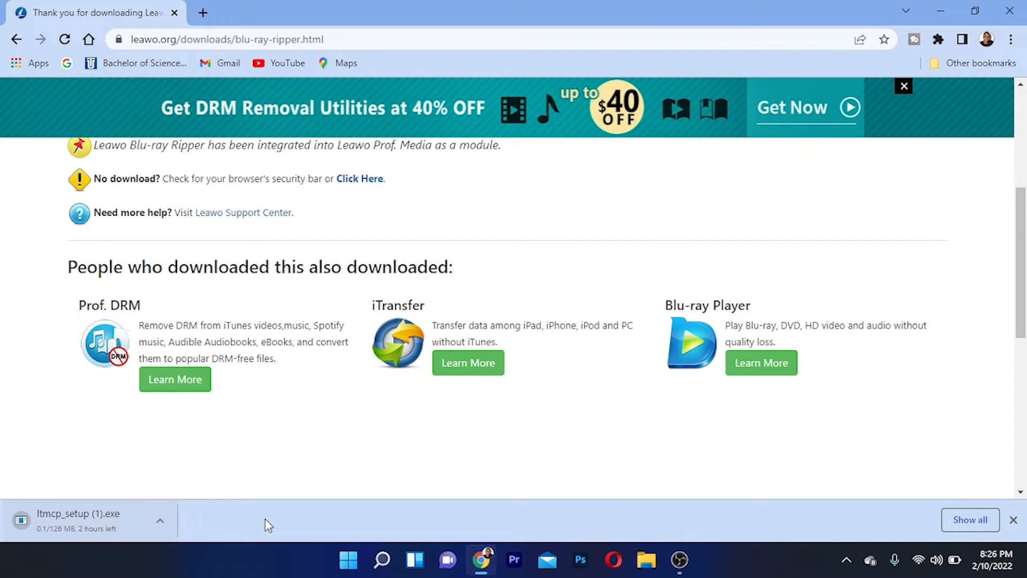
pyautogui.moveTo(224, 533)
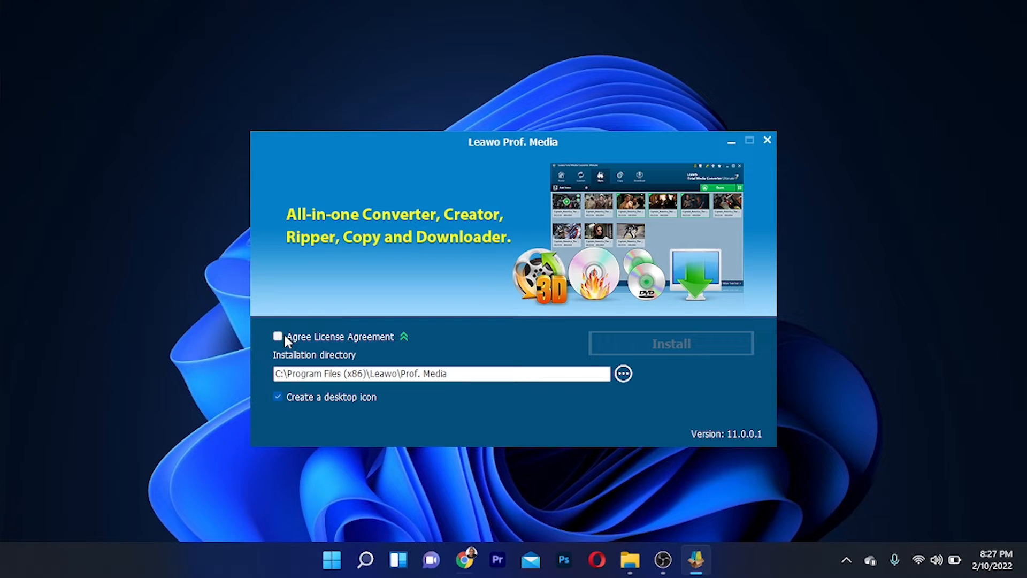
# Accept the license, install Prof. Media to the default folder, and finish with launch enabled
pyautogui.click(278, 336)
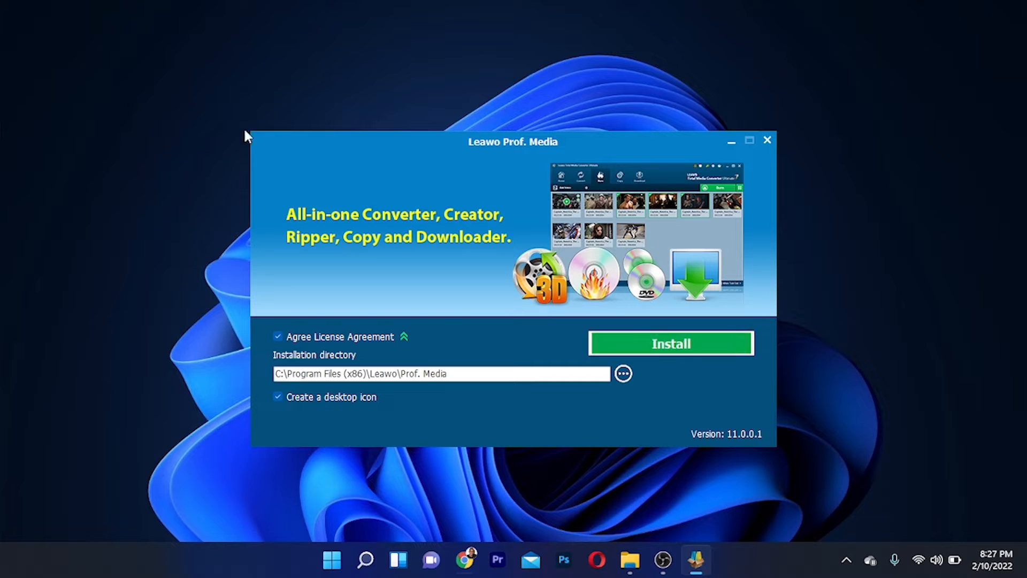
pyautogui.moveTo(439, 224)
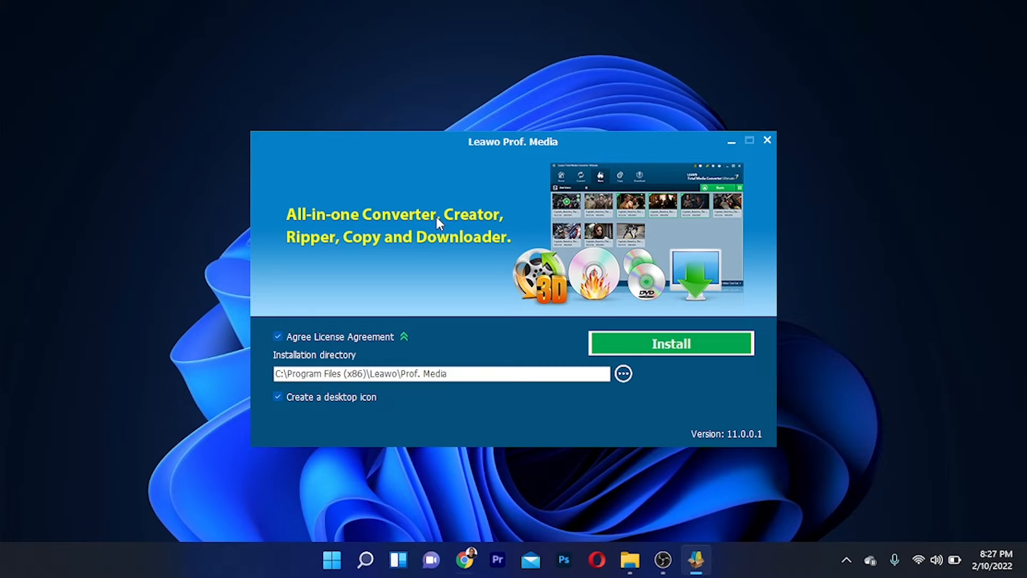
pyautogui.moveTo(533, 249)
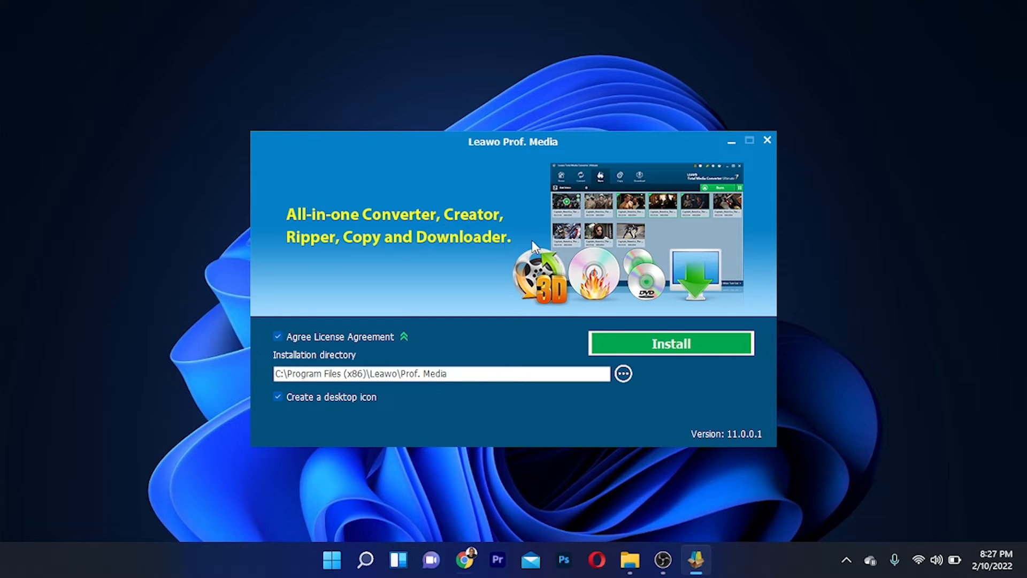
pyautogui.moveTo(663, 356)
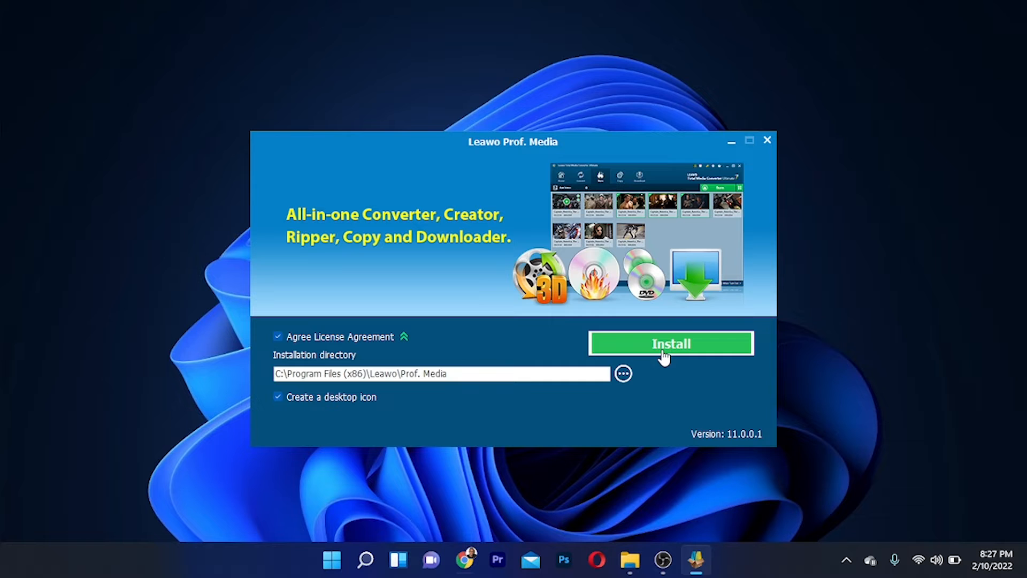
pyautogui.click(672, 344)
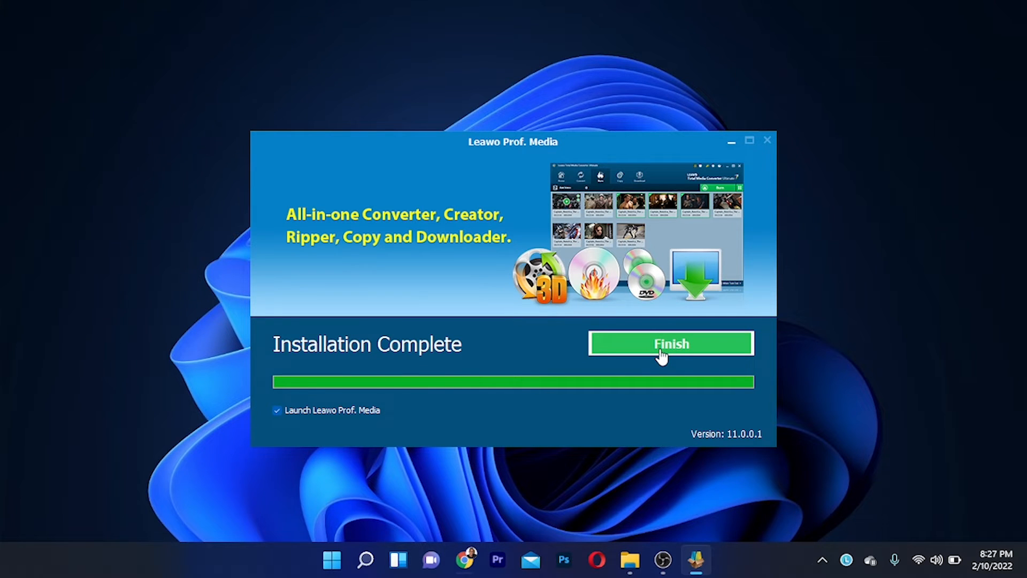
pyautogui.click(671, 344)
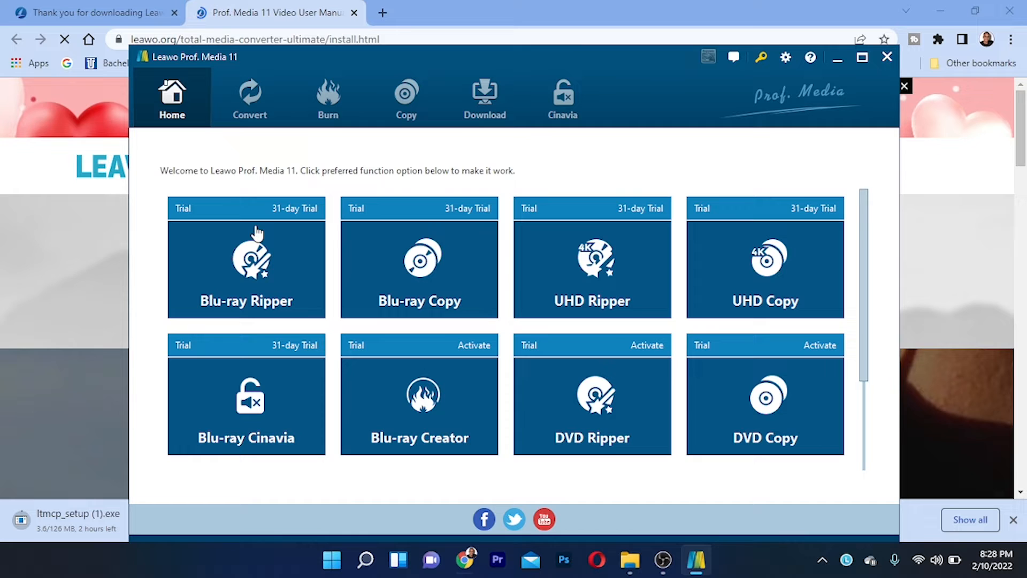
pyautogui.moveTo(655, 179)
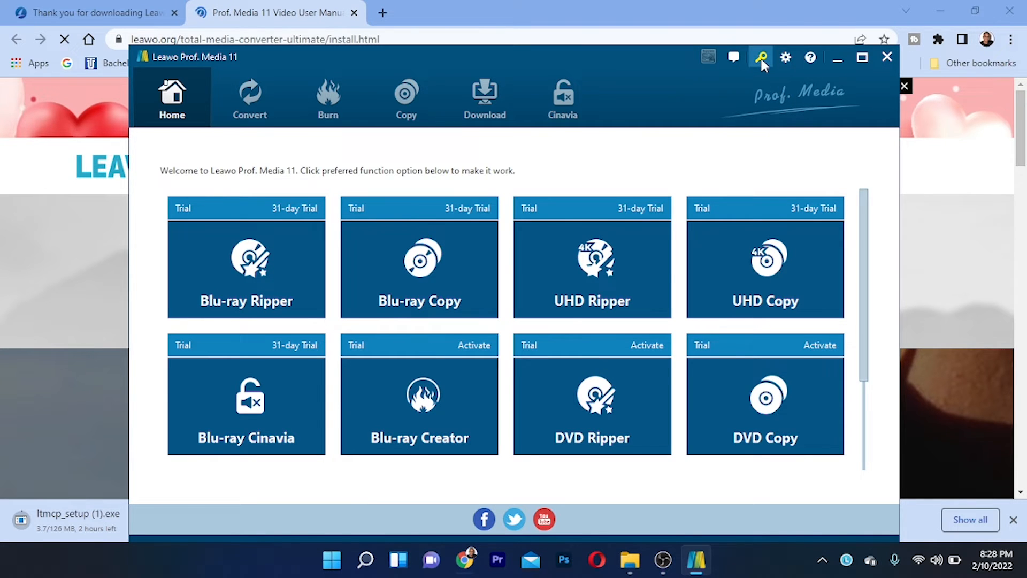
# Open the Activation Center from the title-bar key icon to review function trial states
pyautogui.click(759, 57)
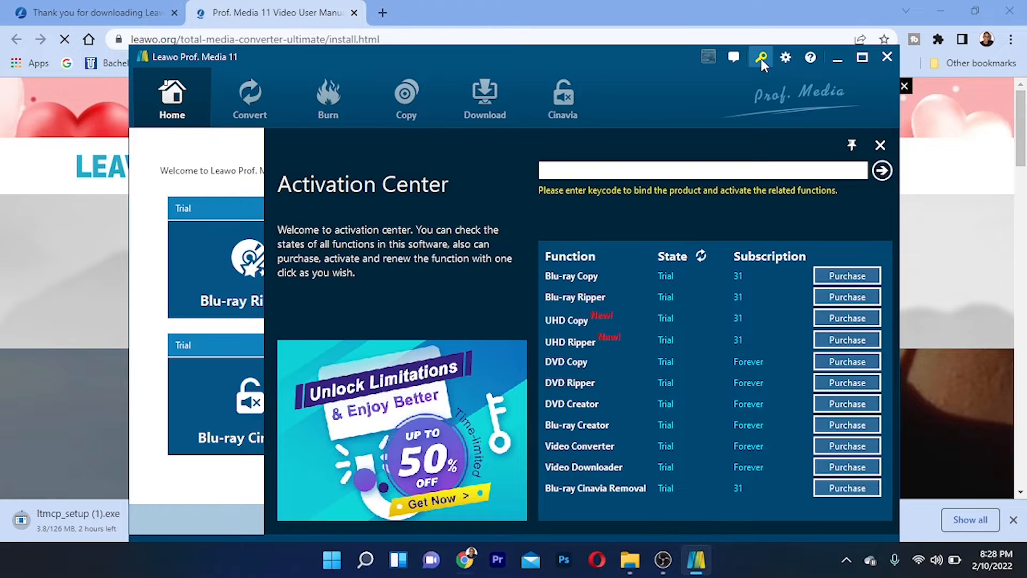
pyautogui.moveTo(624, 289)
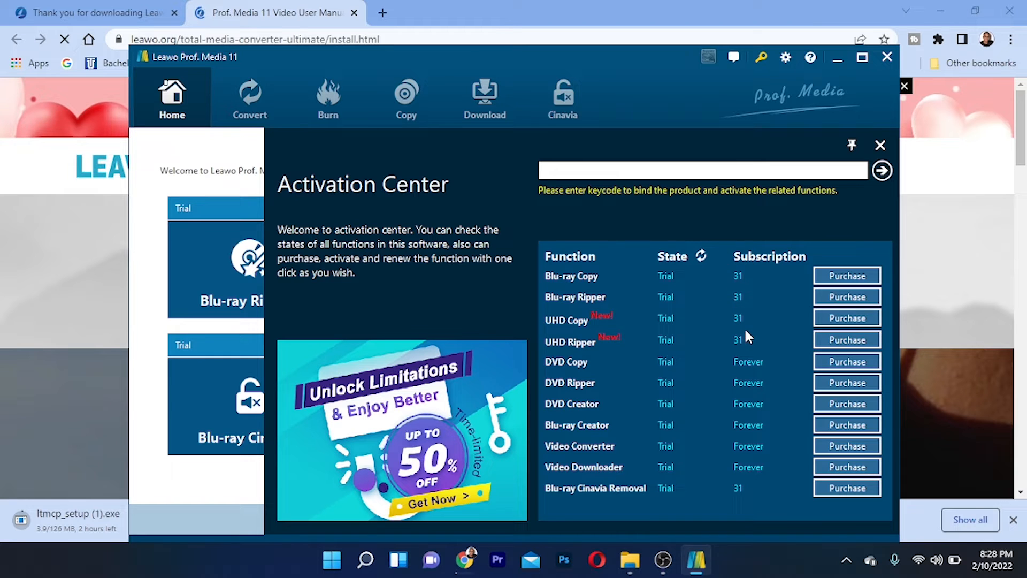
pyautogui.moveTo(600, 512)
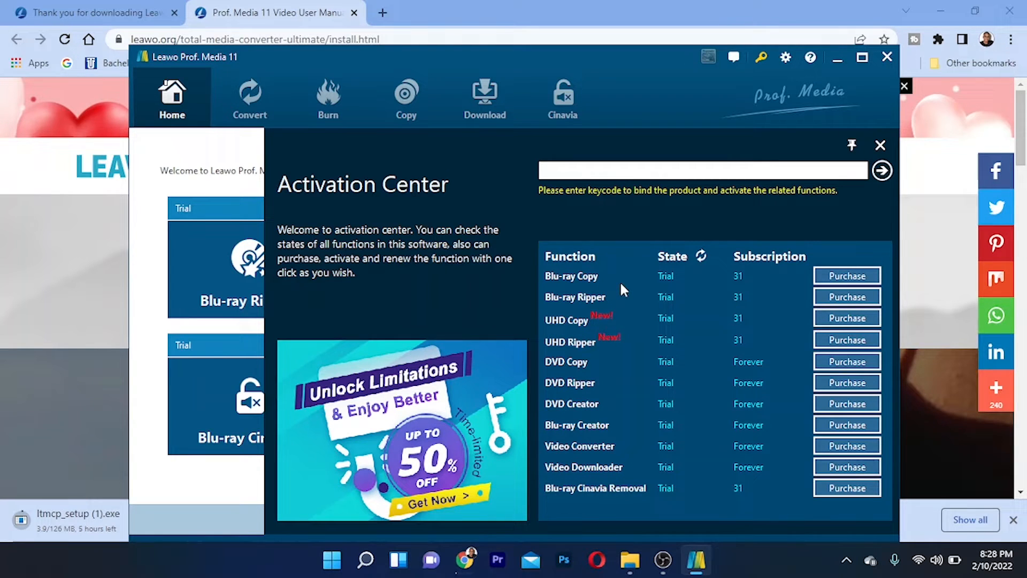
pyautogui.moveTo(650, 399)
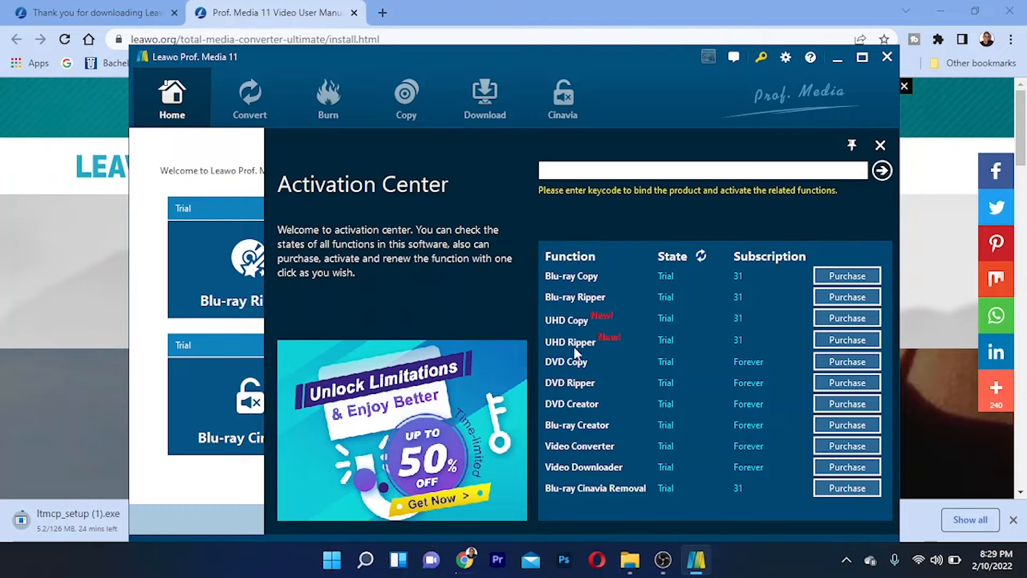
pyautogui.moveTo(588, 434)
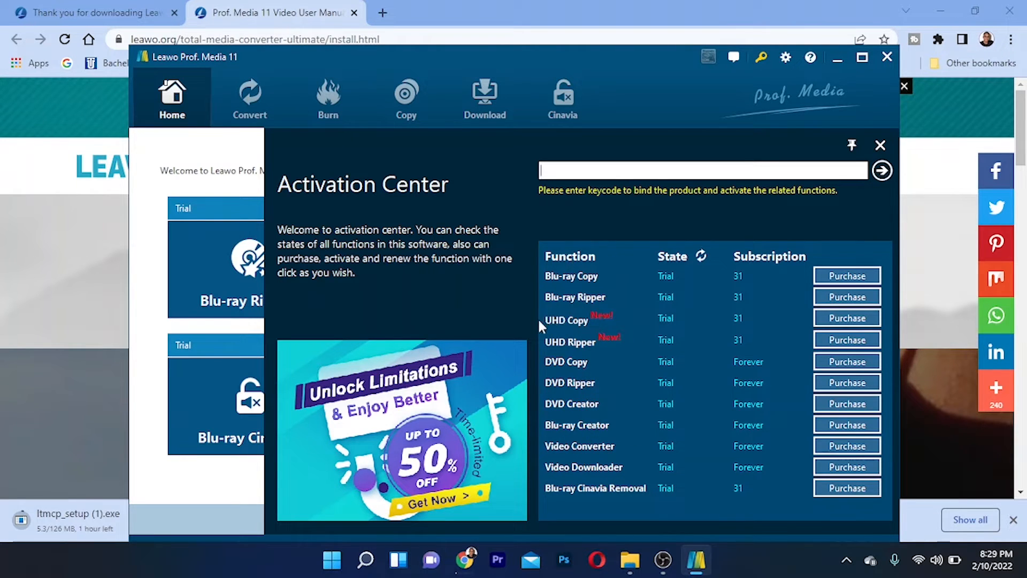
pyautogui.moveTo(584, 328)
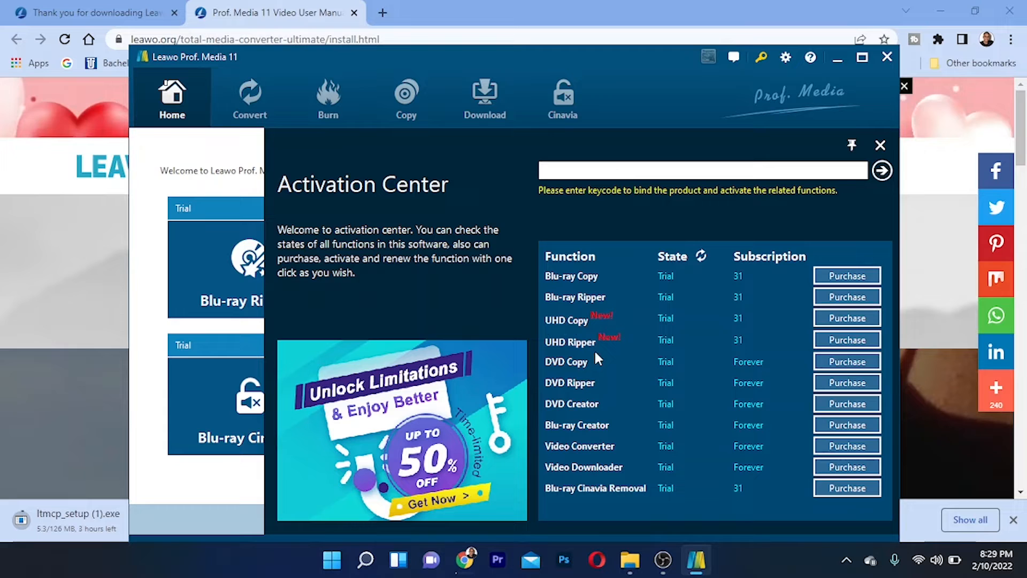
pyautogui.moveTo(576, 351)
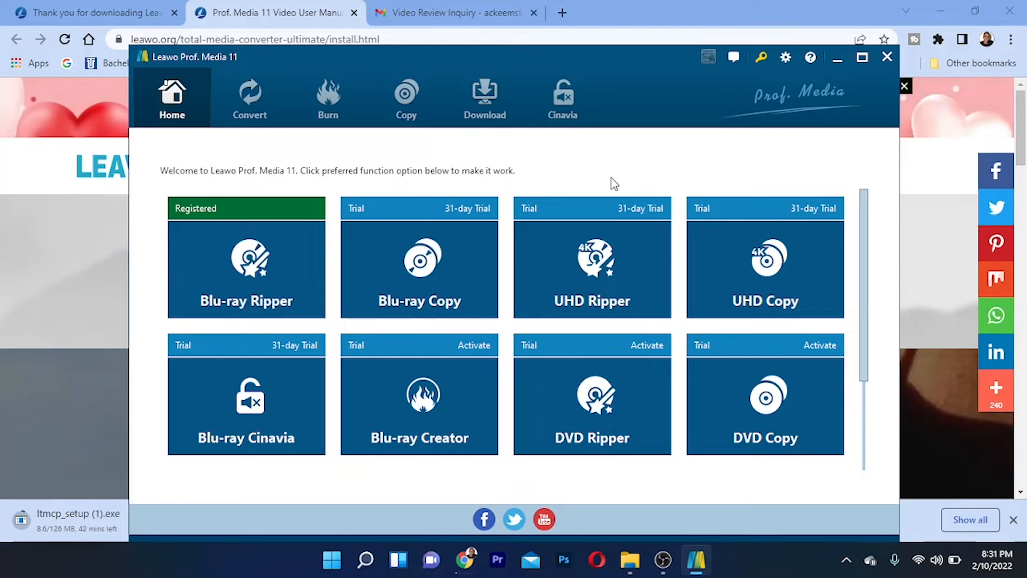
pyautogui.moveTo(778, 208)
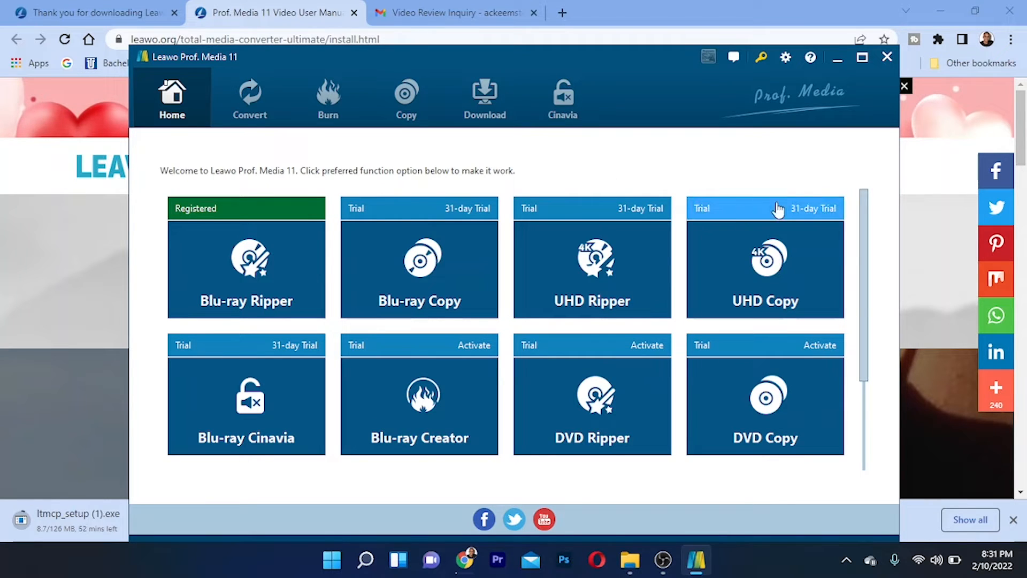
pyautogui.moveTo(864, 257)
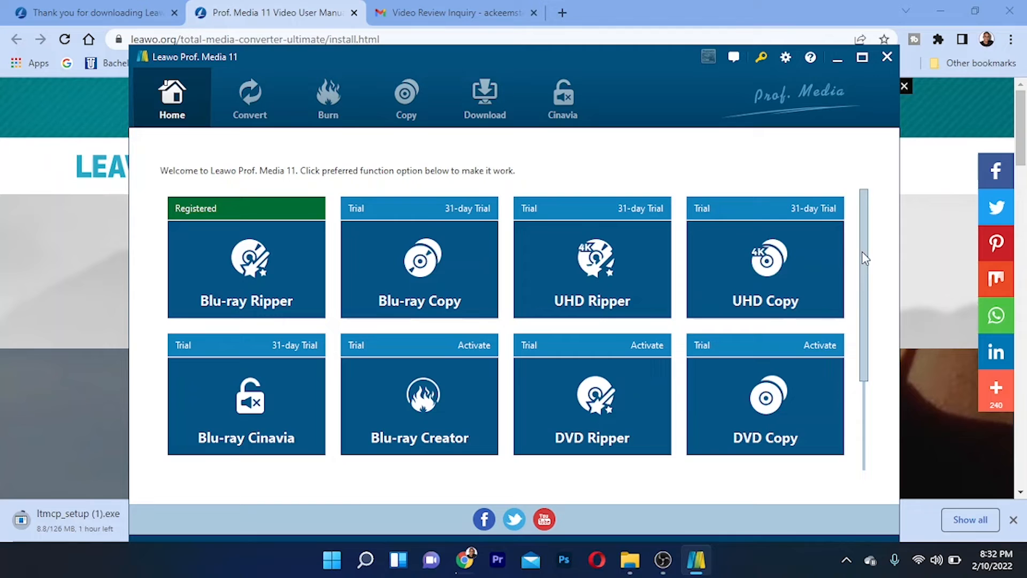
# Scroll the Home page to view all function tiles and their trial labels
pyautogui.scroll(-3)
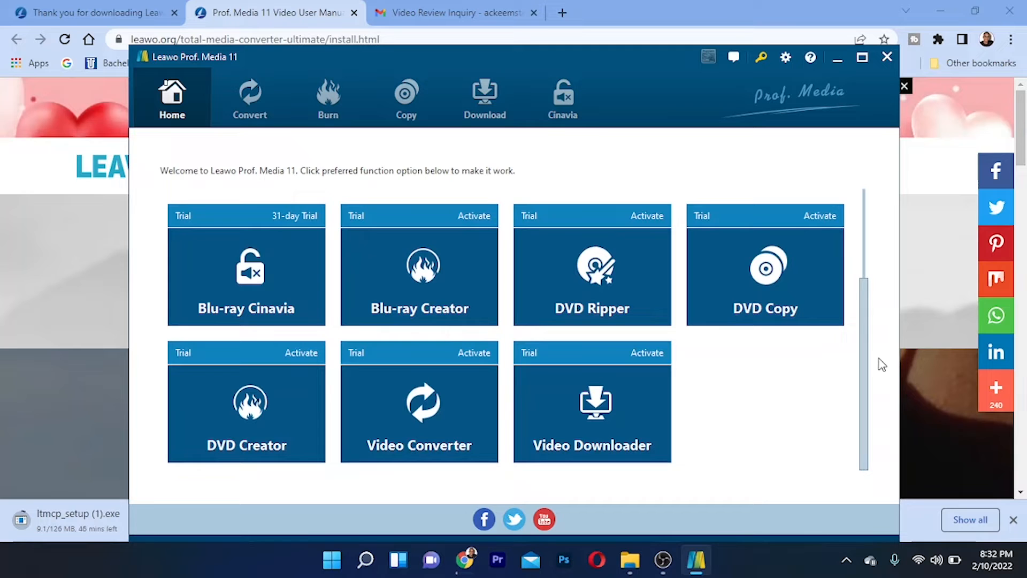
pyautogui.moveTo(277, 97)
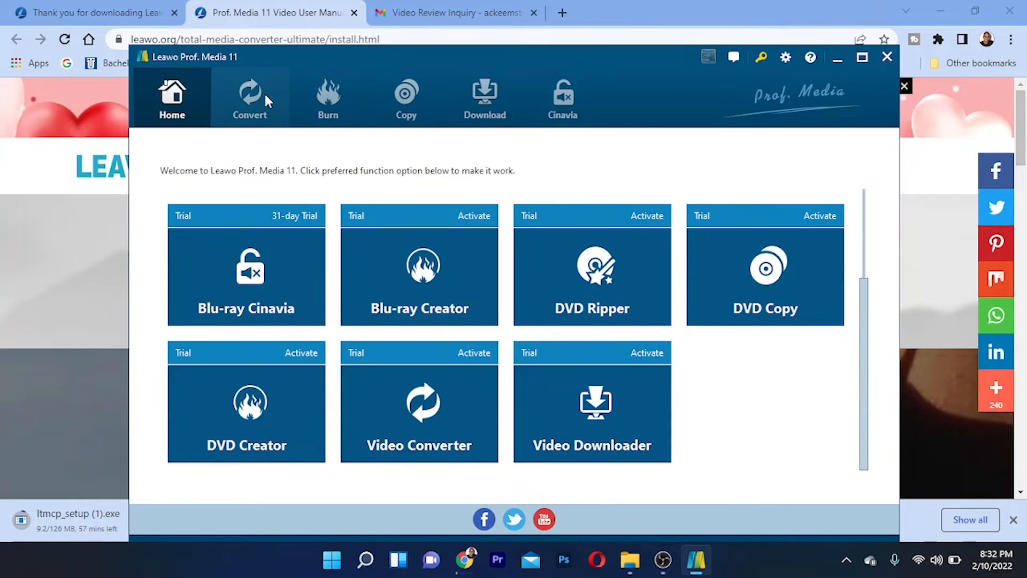
# Switch to the Convert module and its empty Add Video workspace
pyautogui.click(249, 96)
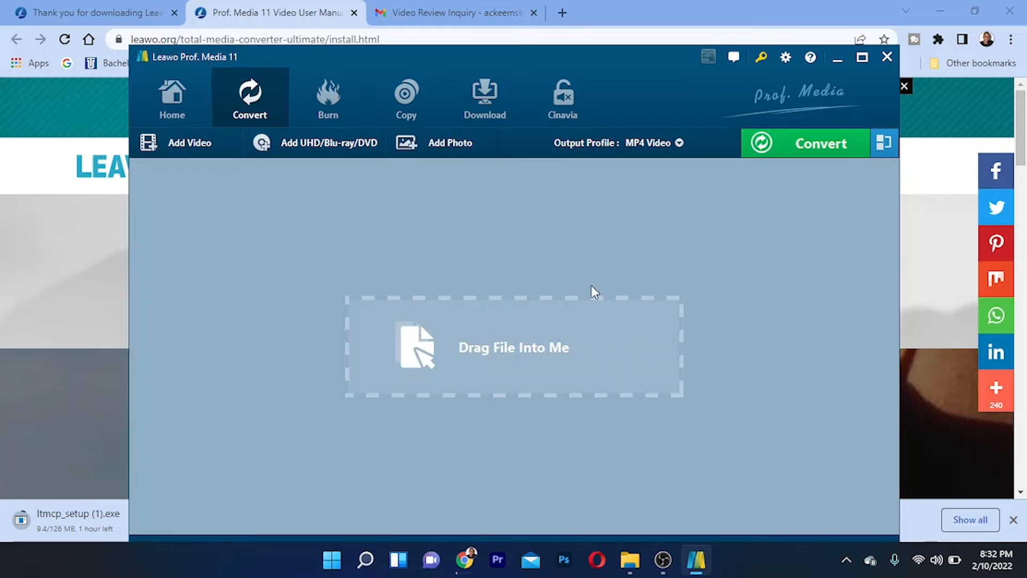
pyautogui.moveTo(542, 325)
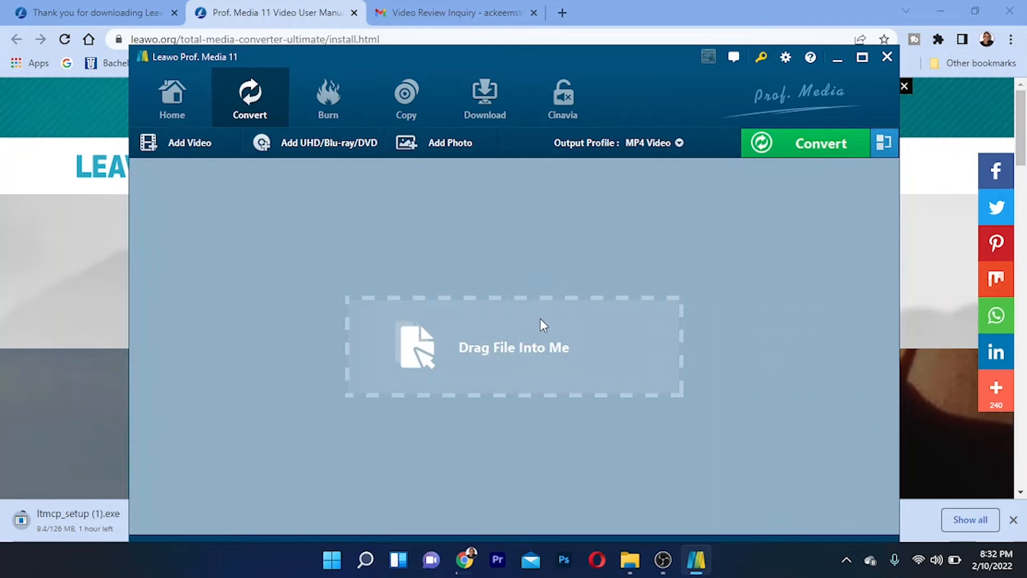
pyautogui.moveTo(596, 347)
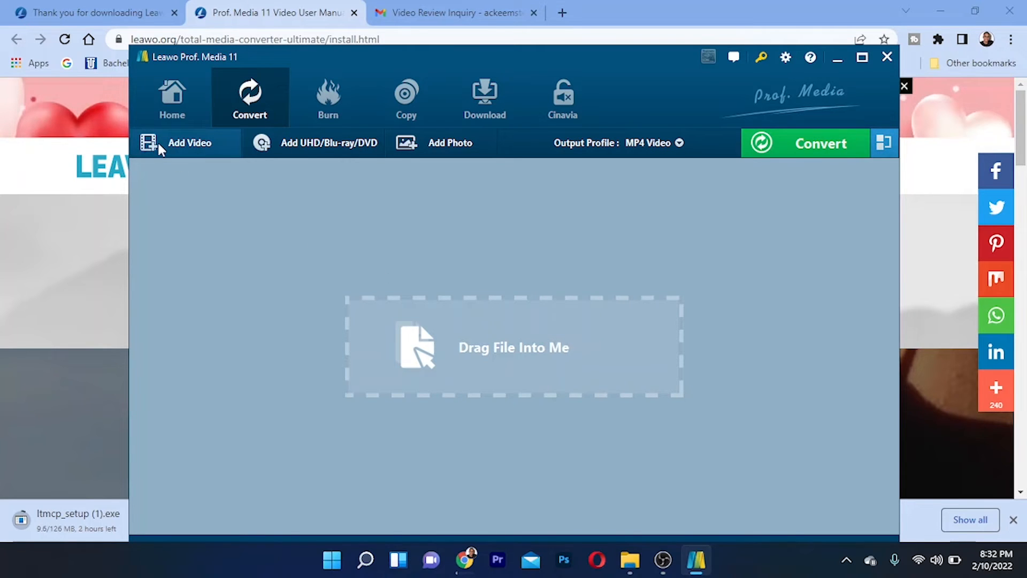
pyautogui.moveTo(204, 152)
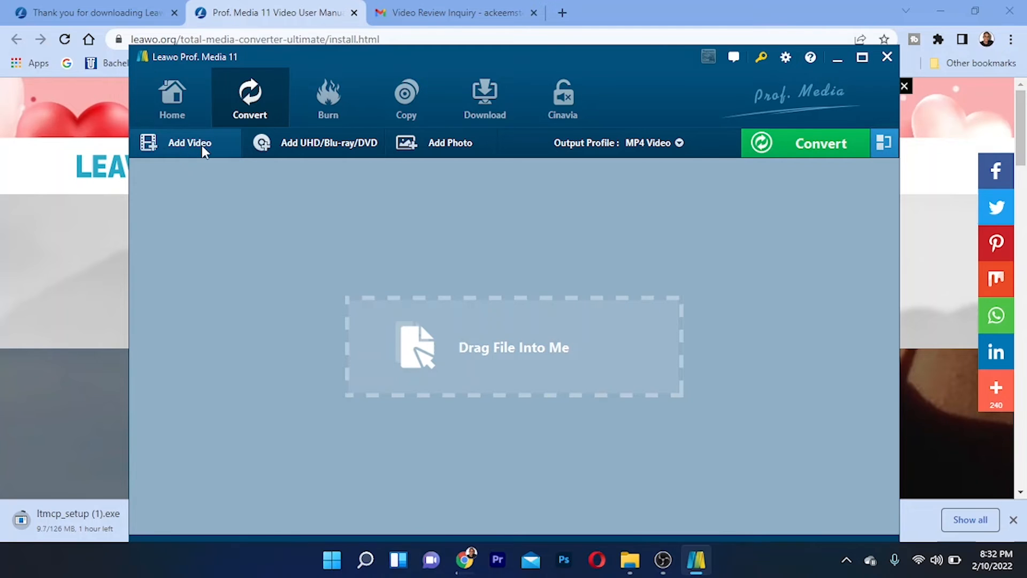
pyautogui.click(190, 143)
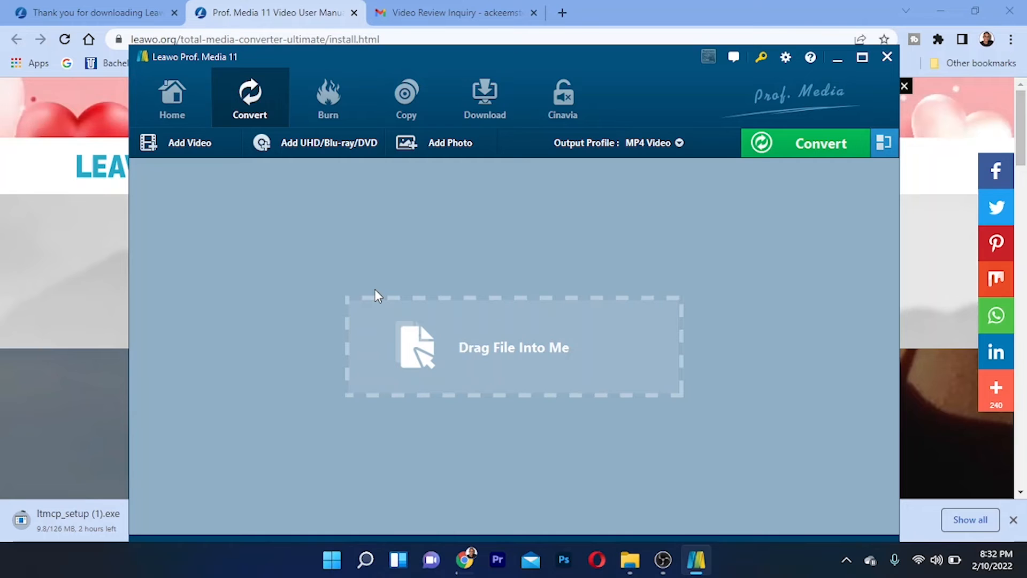
pyautogui.moveTo(427, 288)
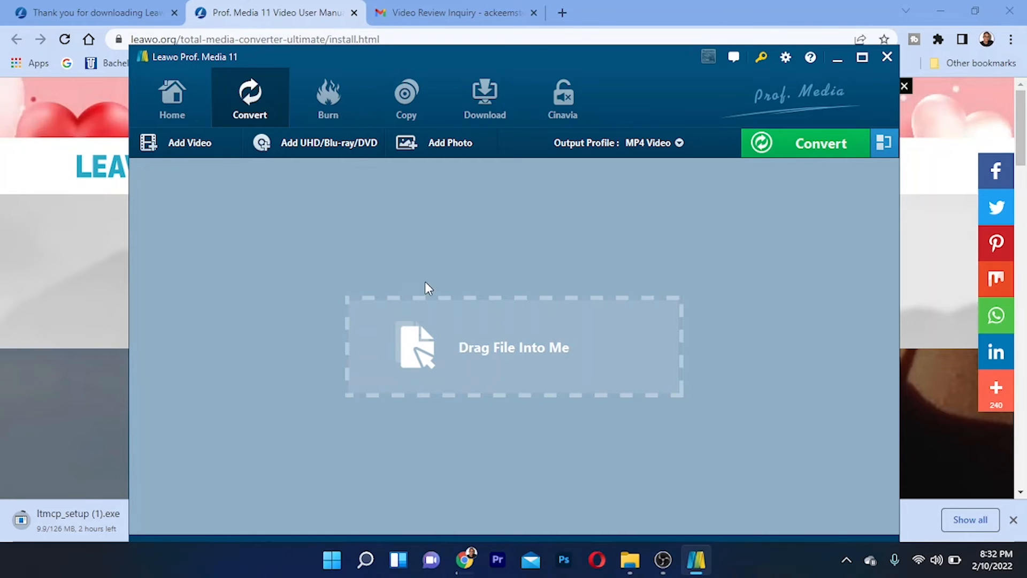
# Visit the Burn and Copy modules, ending in the Download module's blank browser
pyautogui.click(328, 96)
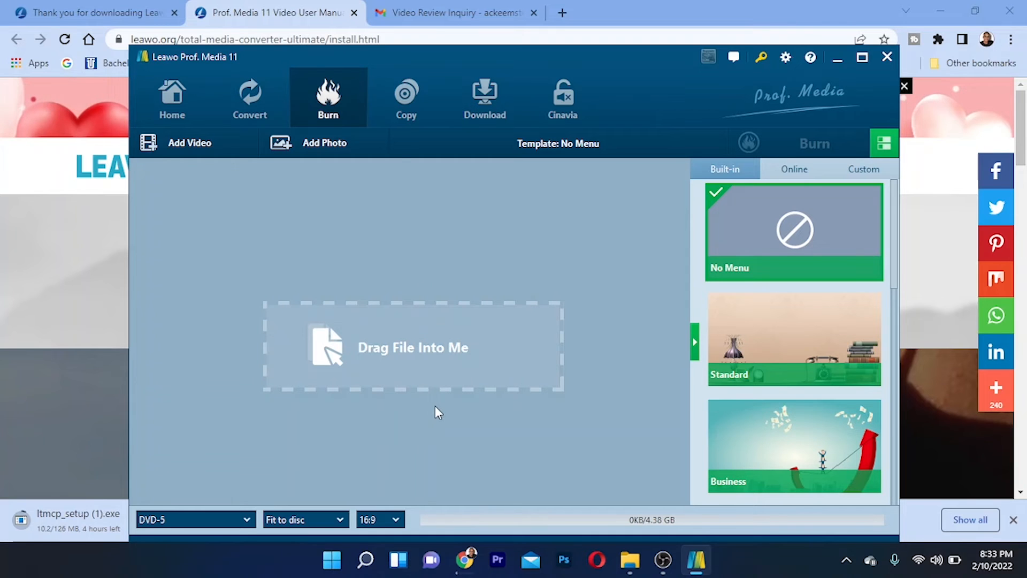
pyautogui.moveTo(393, 359)
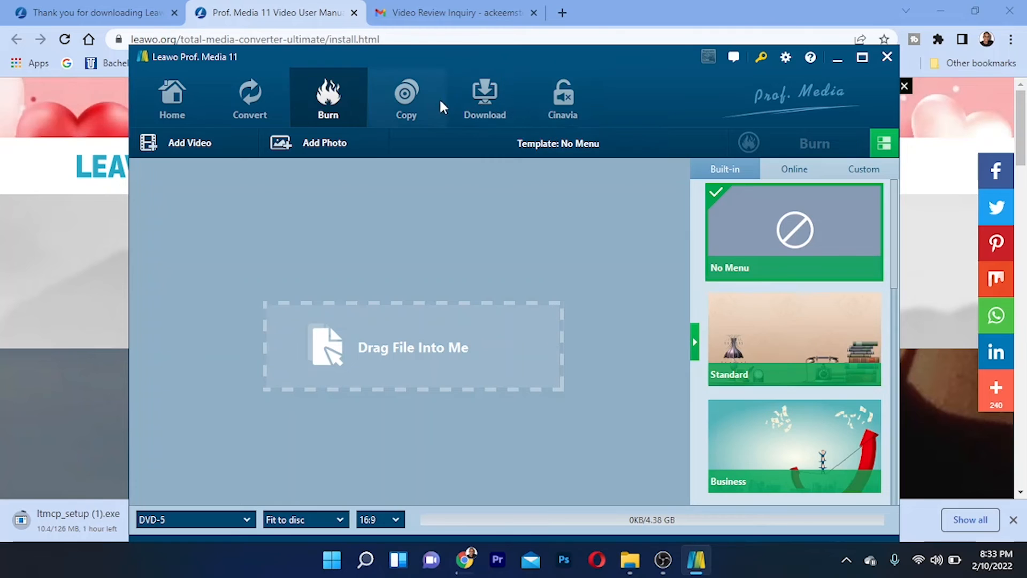
pyautogui.click(406, 96)
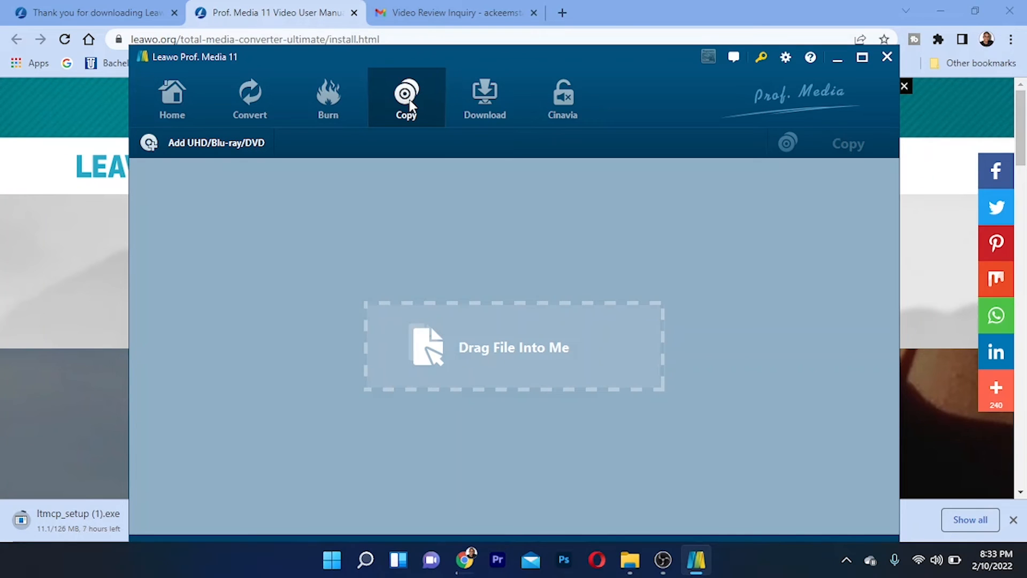
pyautogui.click(485, 97)
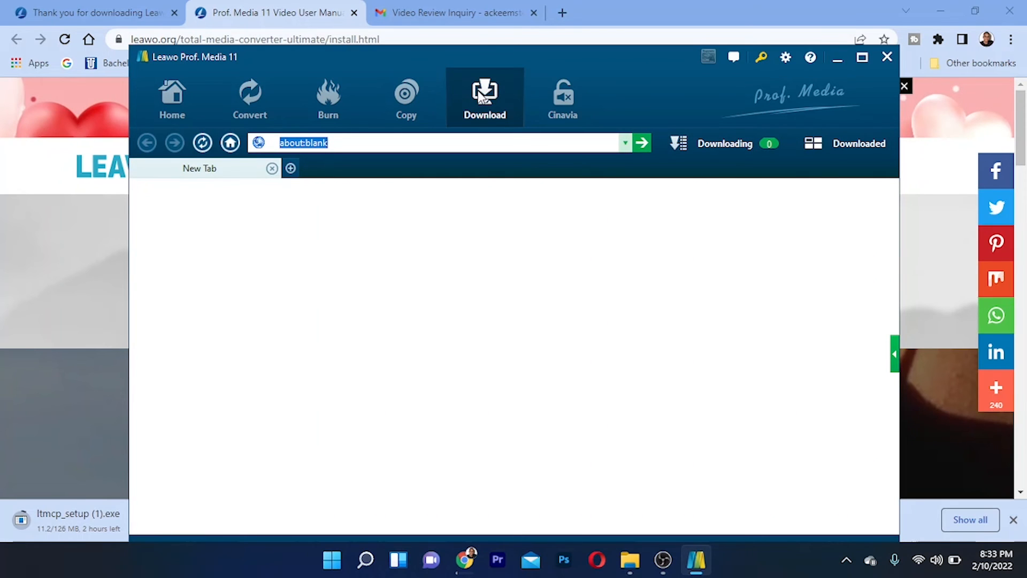
pyautogui.moveTo(439, 122)
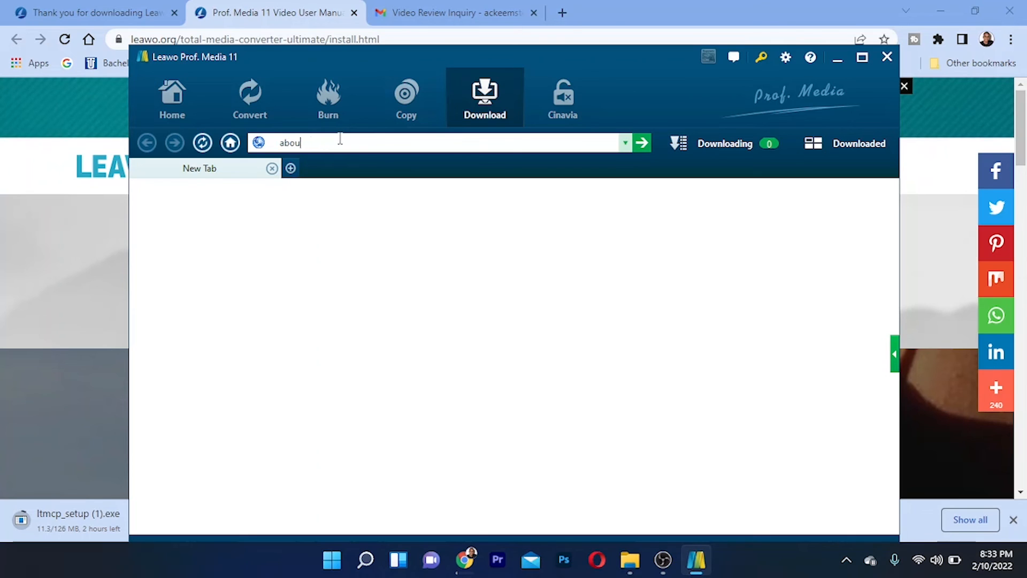
# Delete the about:blank text from the Download module's address bar
pyautogui.press('Backspace')
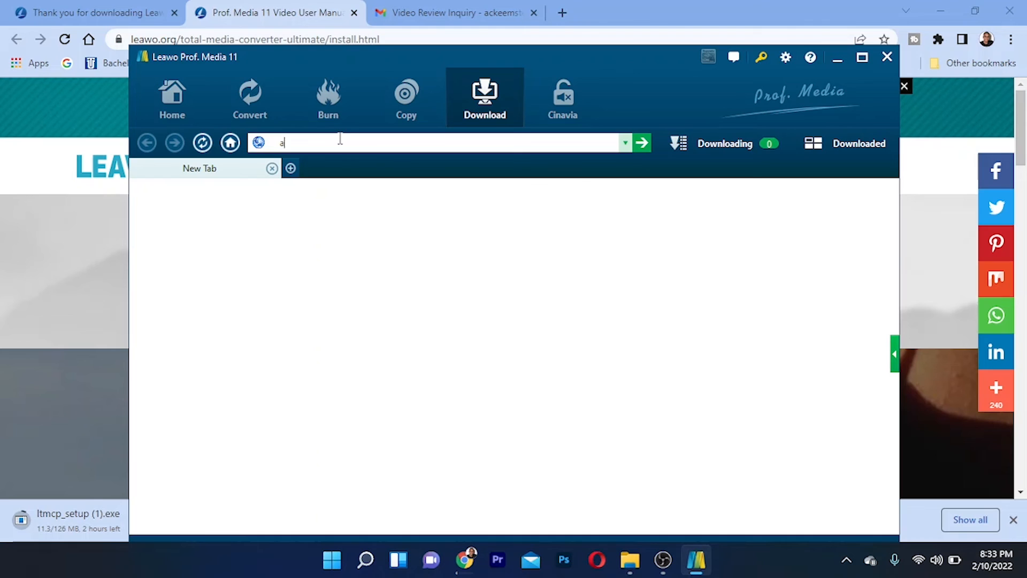